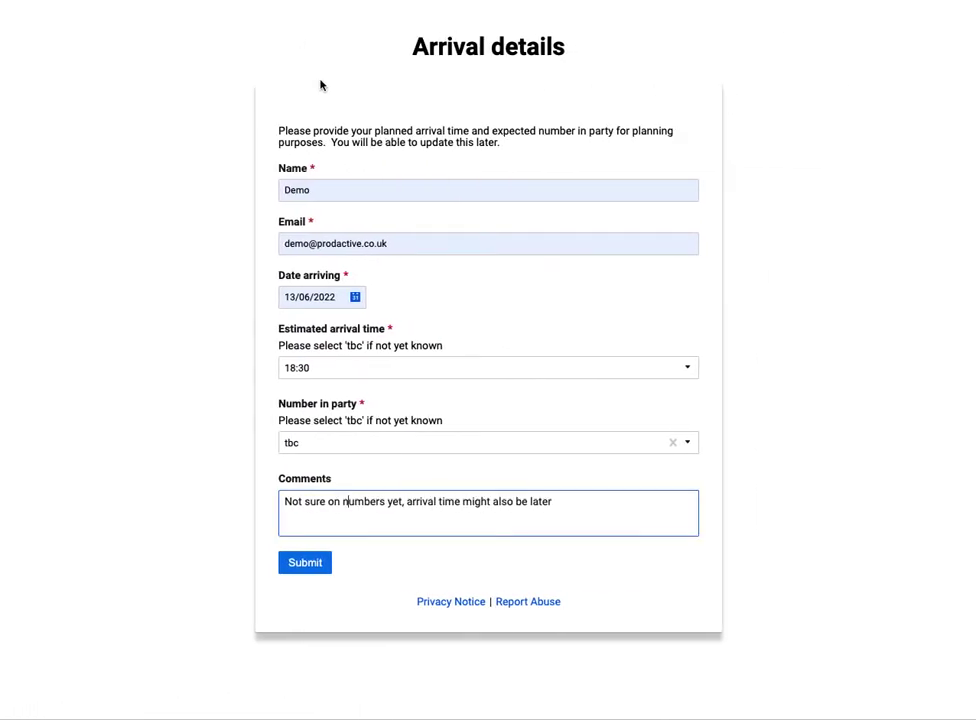
mouse_move(388, 80)
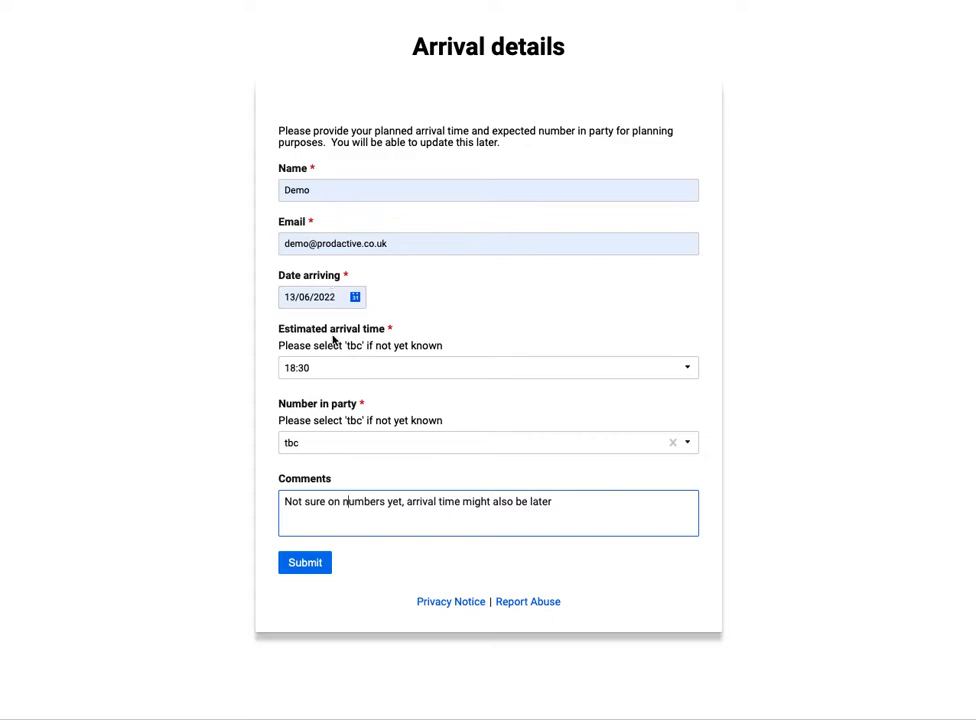
mouse_move(332, 368)
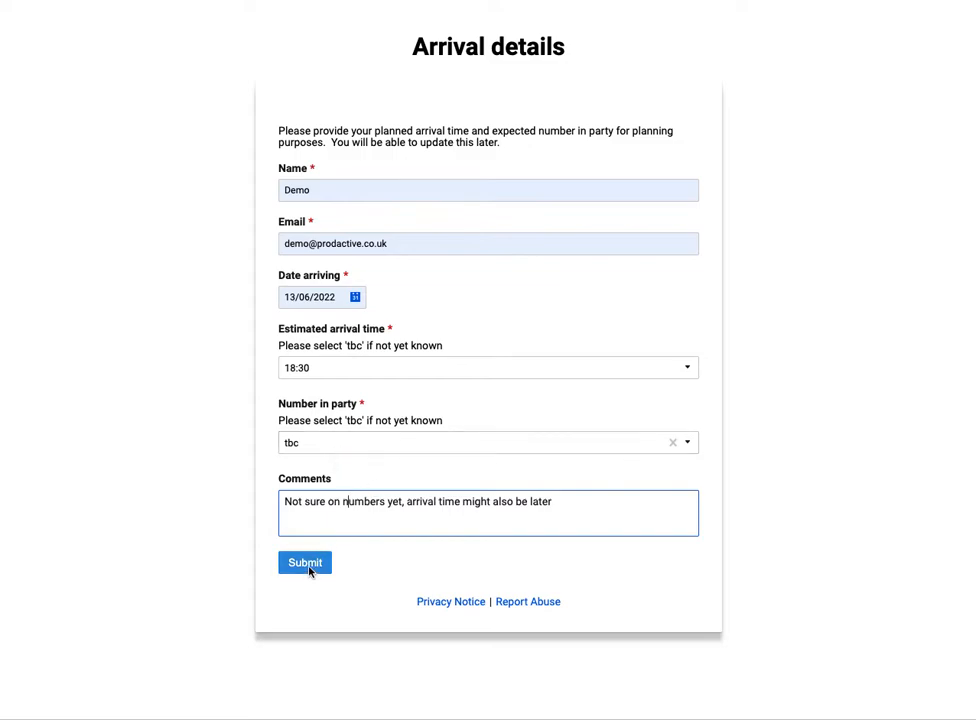
Submit the prefilled Arrival details form for Demo (18:30 arrival, party tbc, comment)
click(304, 562)
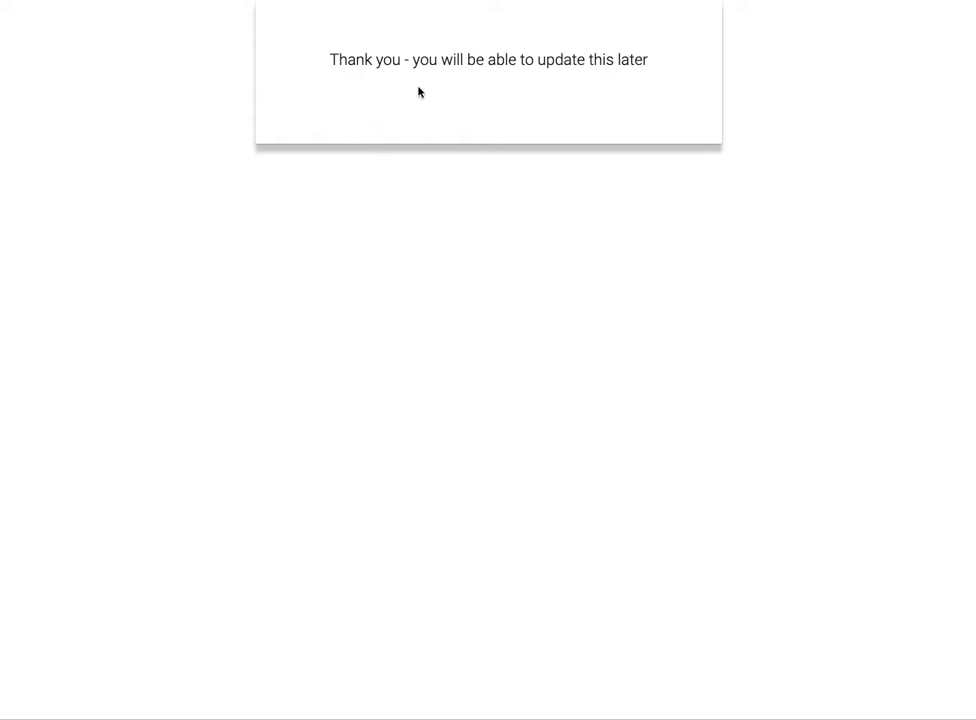
mouse_move(212, 12)
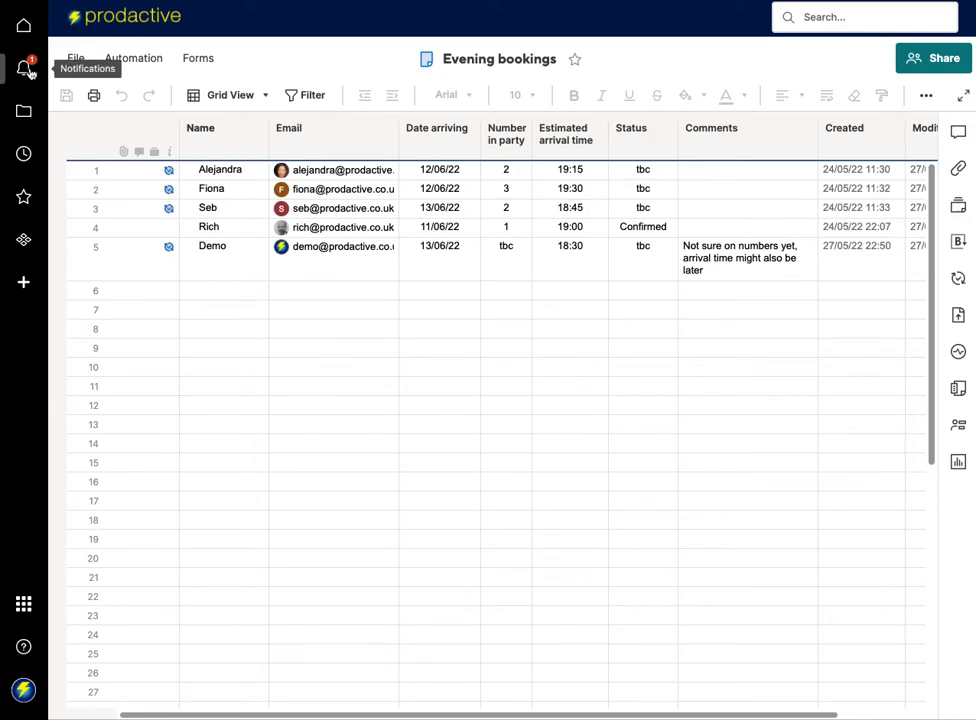
From Notifications, answer the update request with party size 4 and arrival 18:45
click(22, 68)
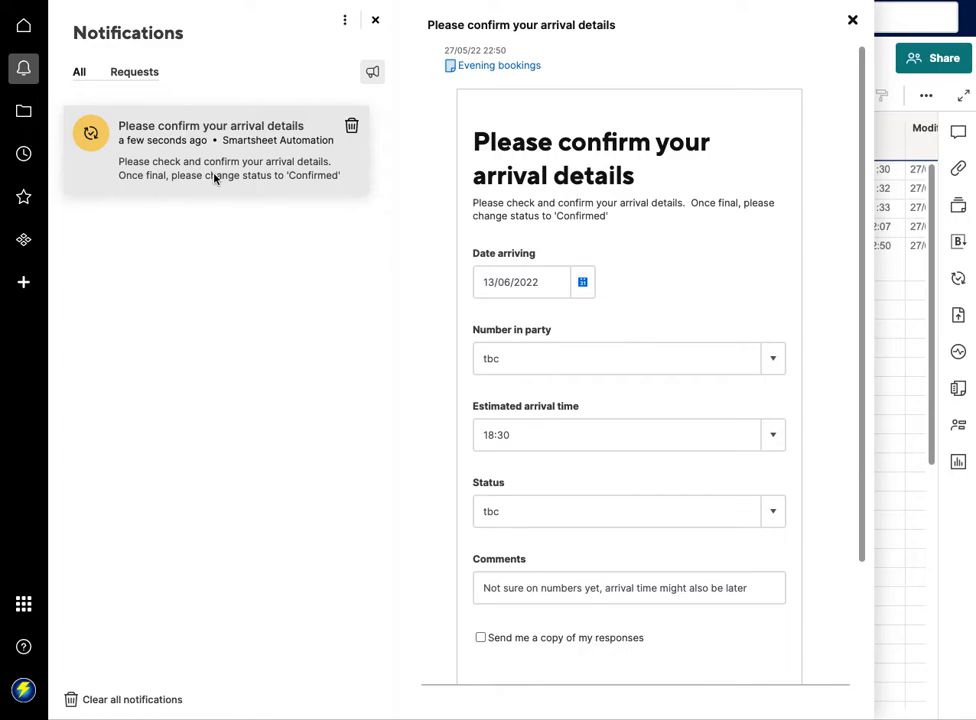
mouse_move(460, 192)
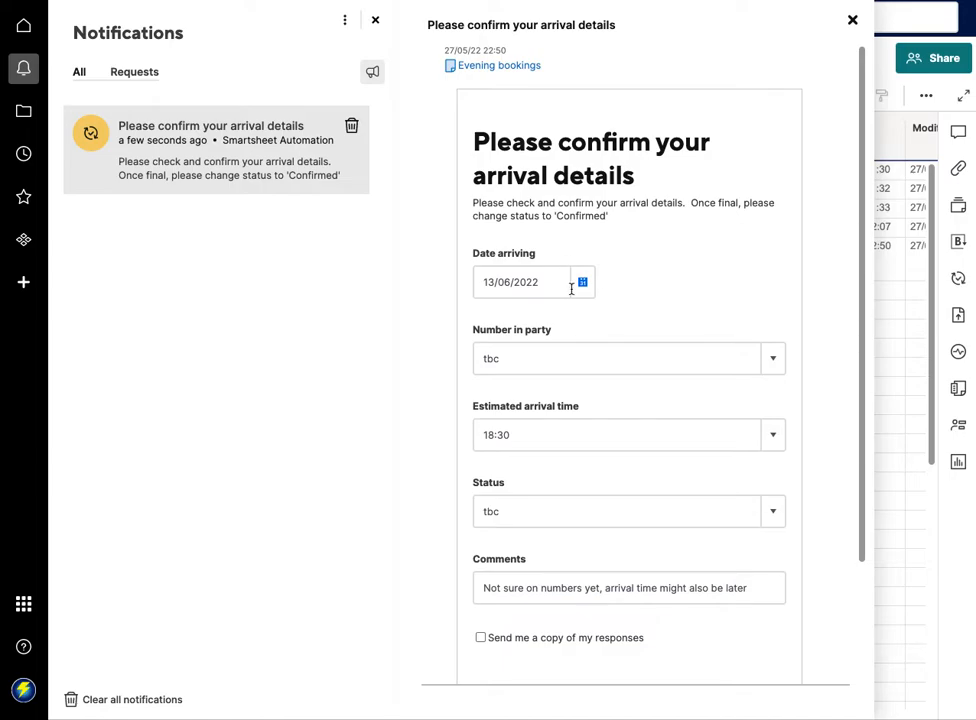
mouse_move(572, 268)
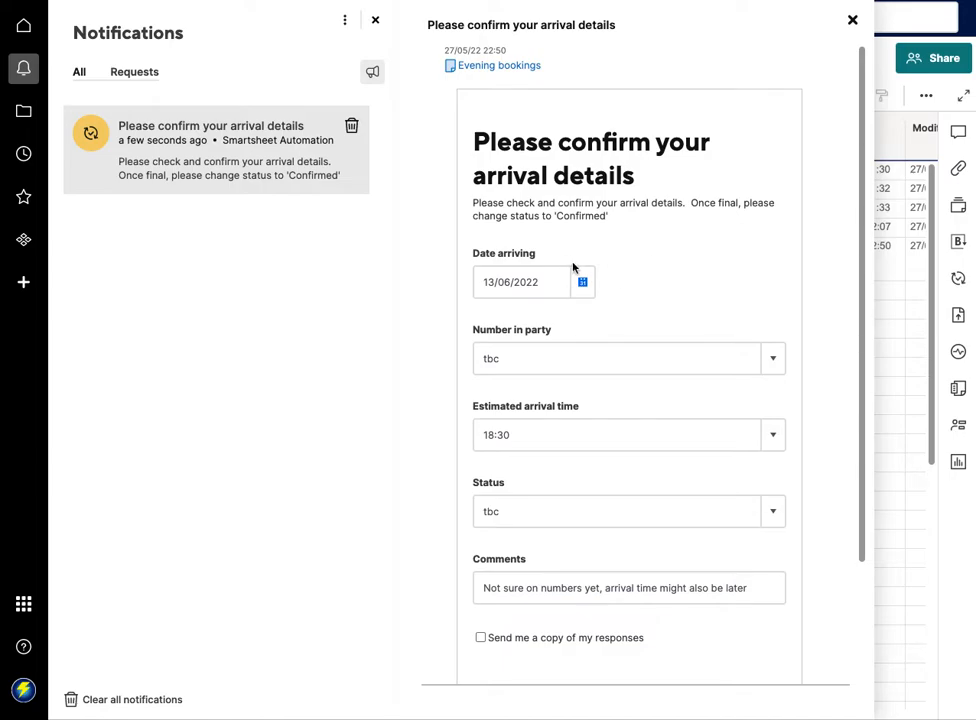
mouse_move(612, 244)
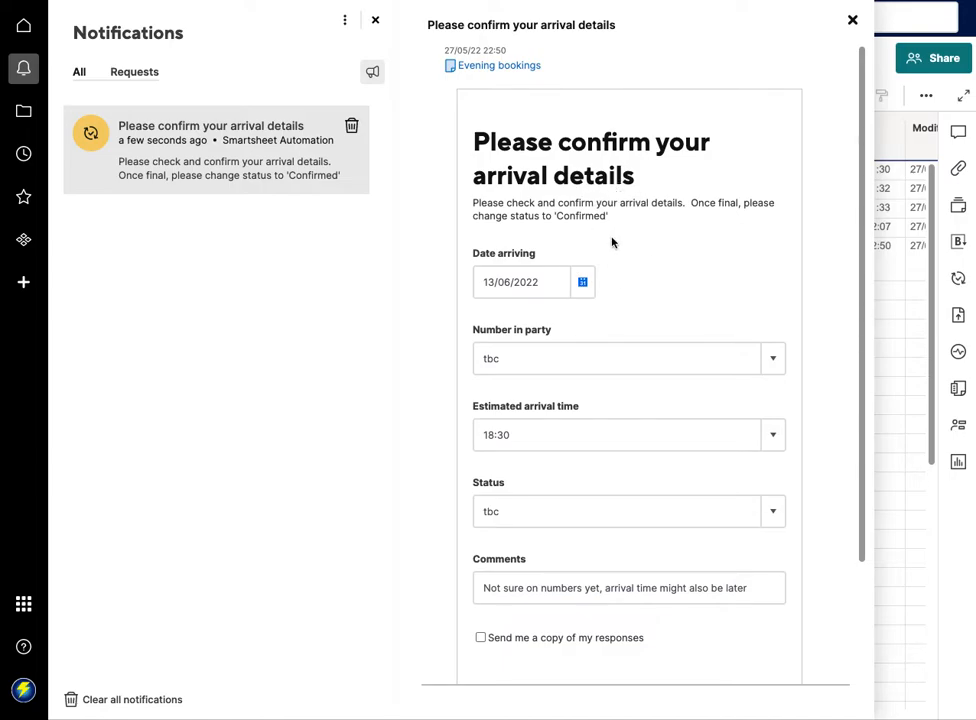
mouse_move(774, 358)
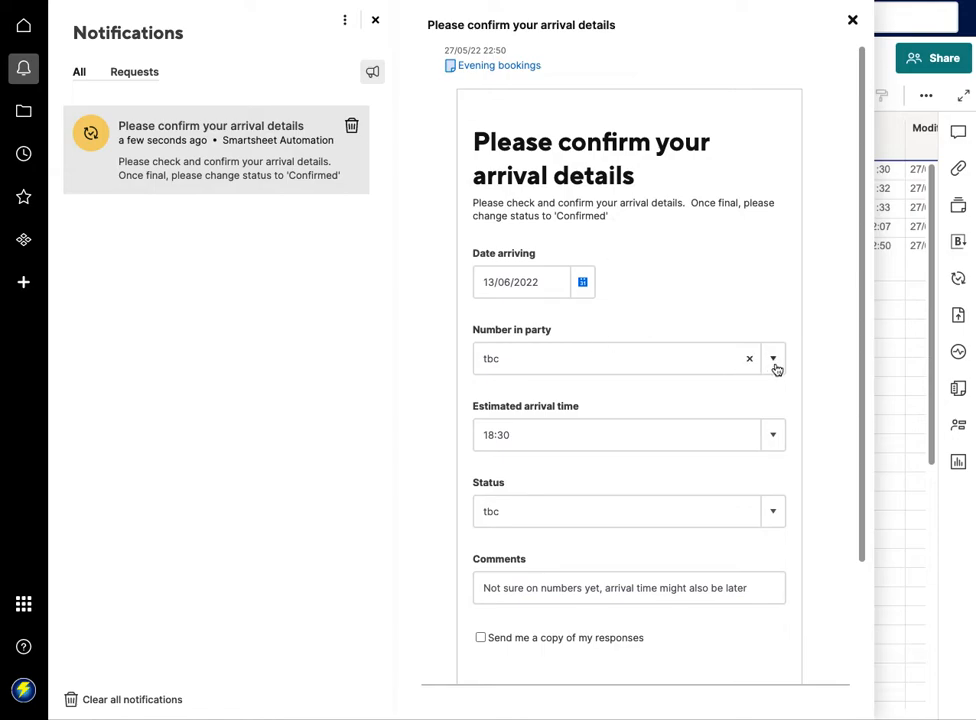
click(772, 358)
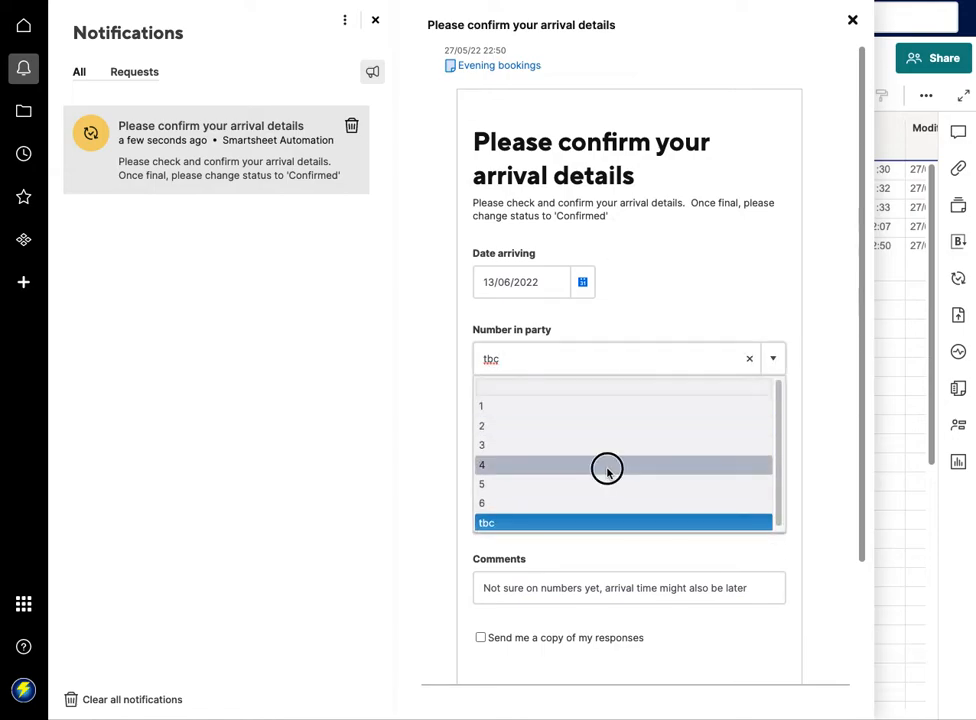
click(484, 464)
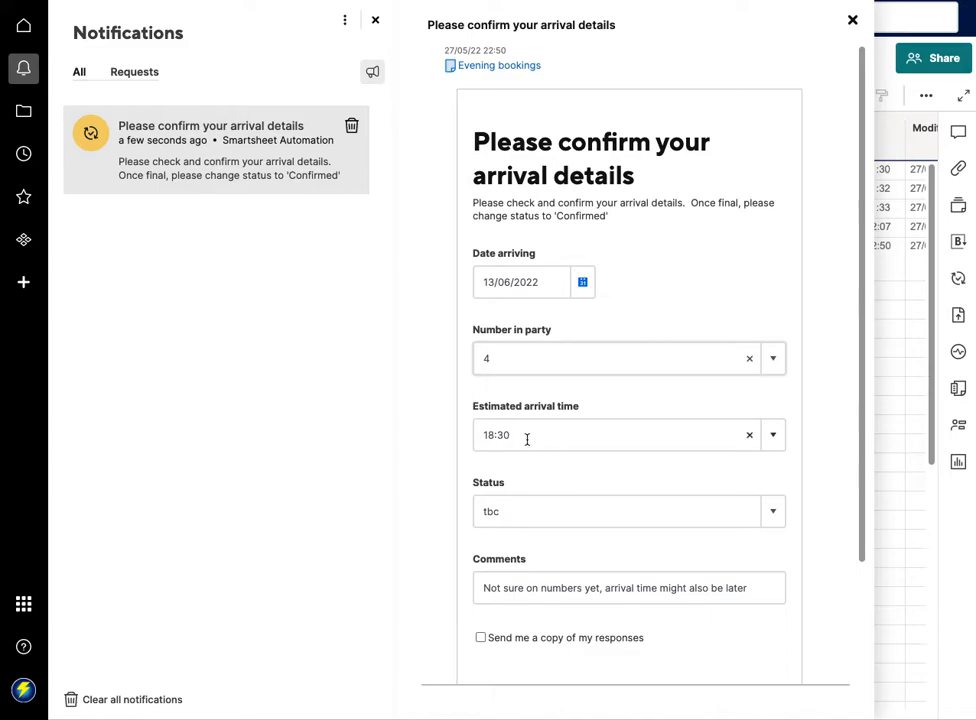
click(772, 436)
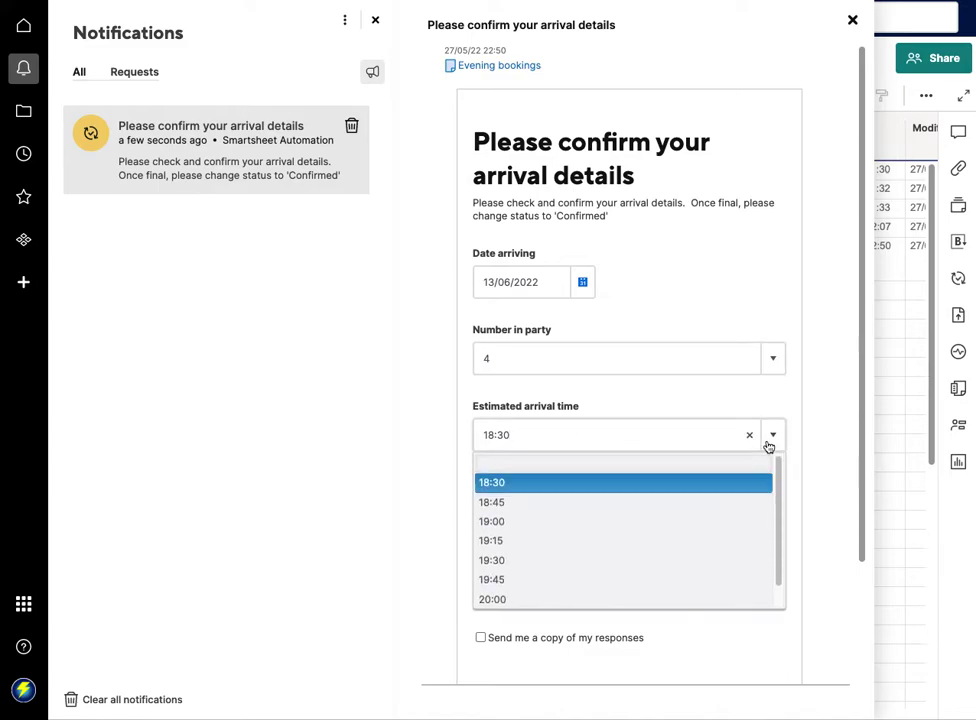
click(492, 502)
text(Arrival time s)
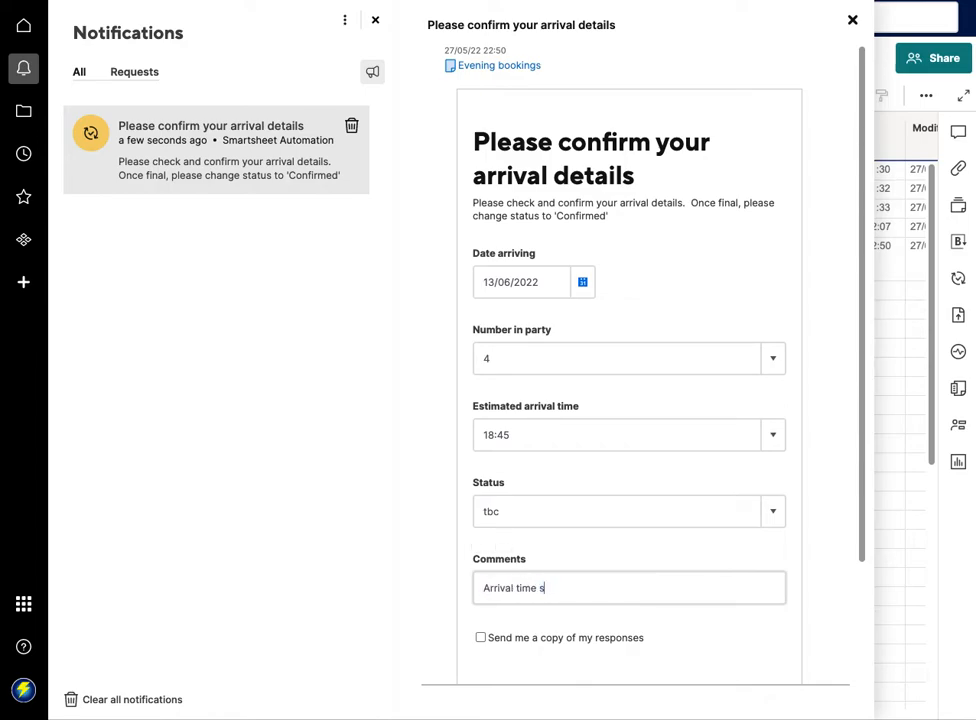
Add the comment 'Arrival time still tbc' and submit the update
text(till tbc)
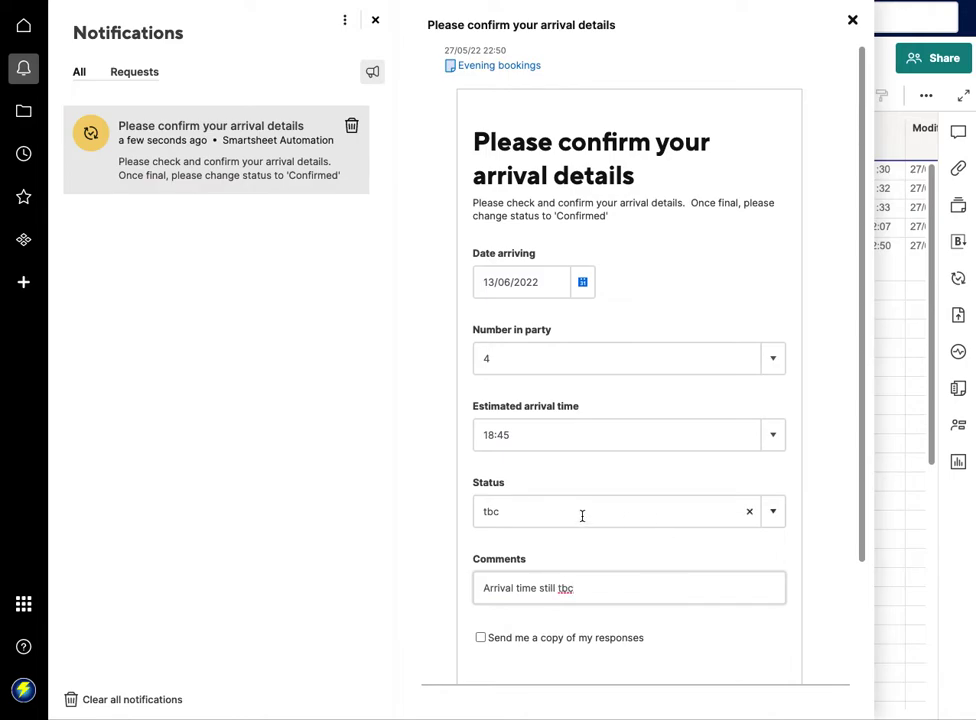
scroll(down, 3)
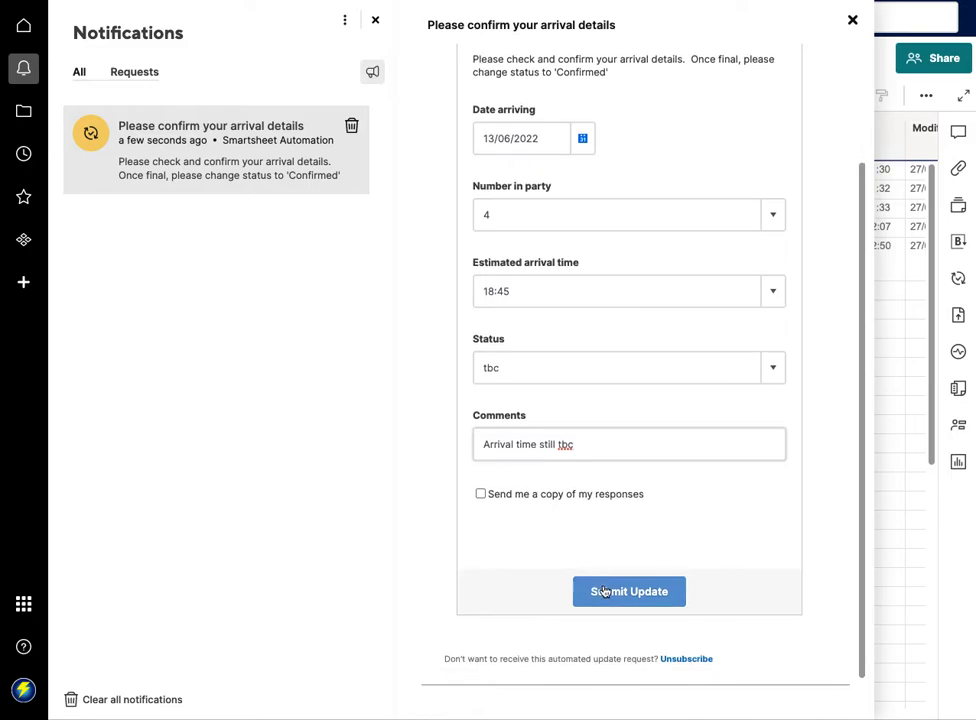
click(628, 592)
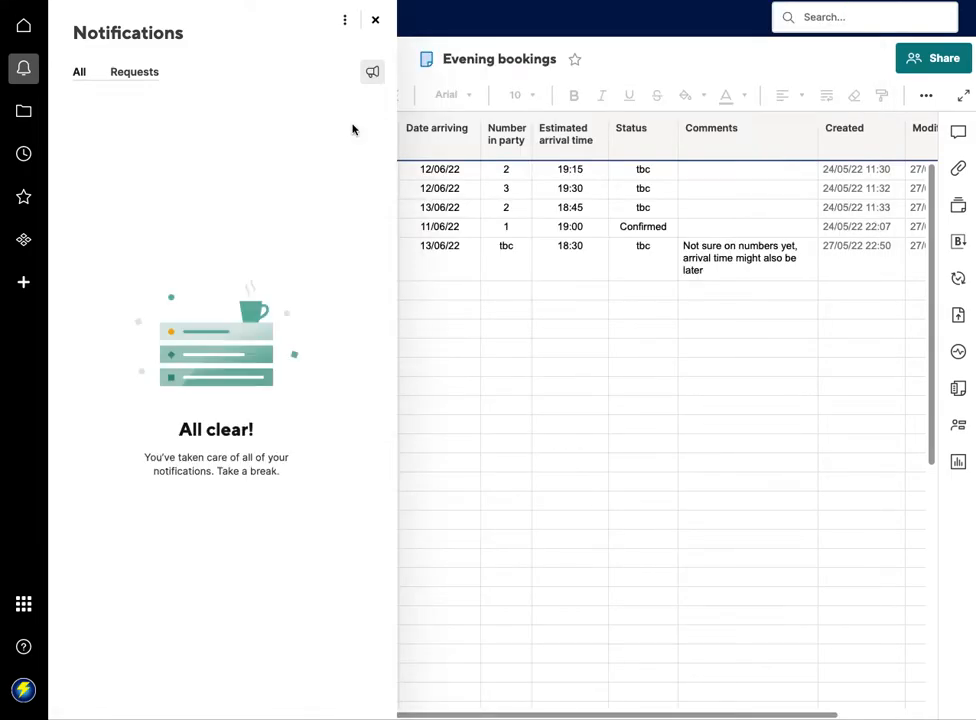
Close Notifications to reveal Demo's row showing 4 people, 18:45 and the new comment
click(372, 20)
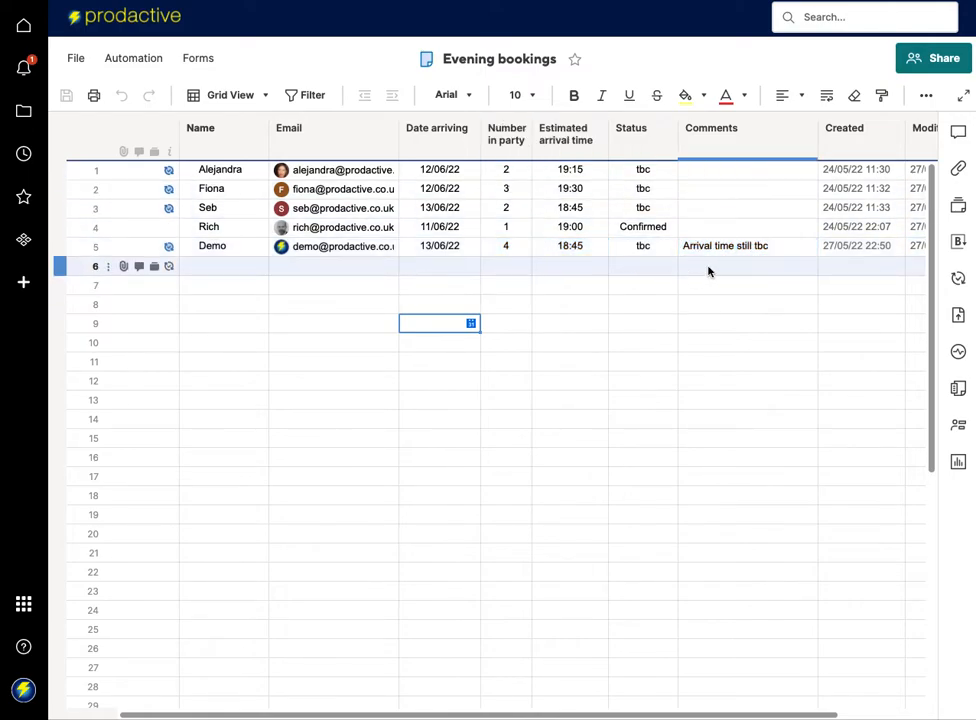
mouse_move(714, 270)
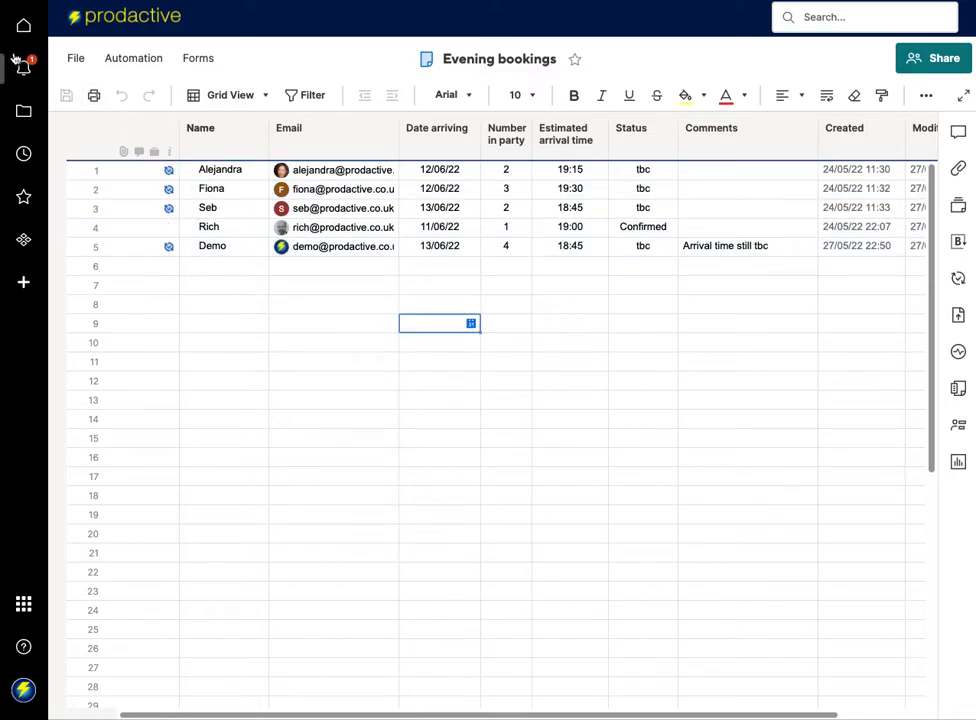
In the new update request, set Demo's estimated arrival time to 19:00
click(24, 62)
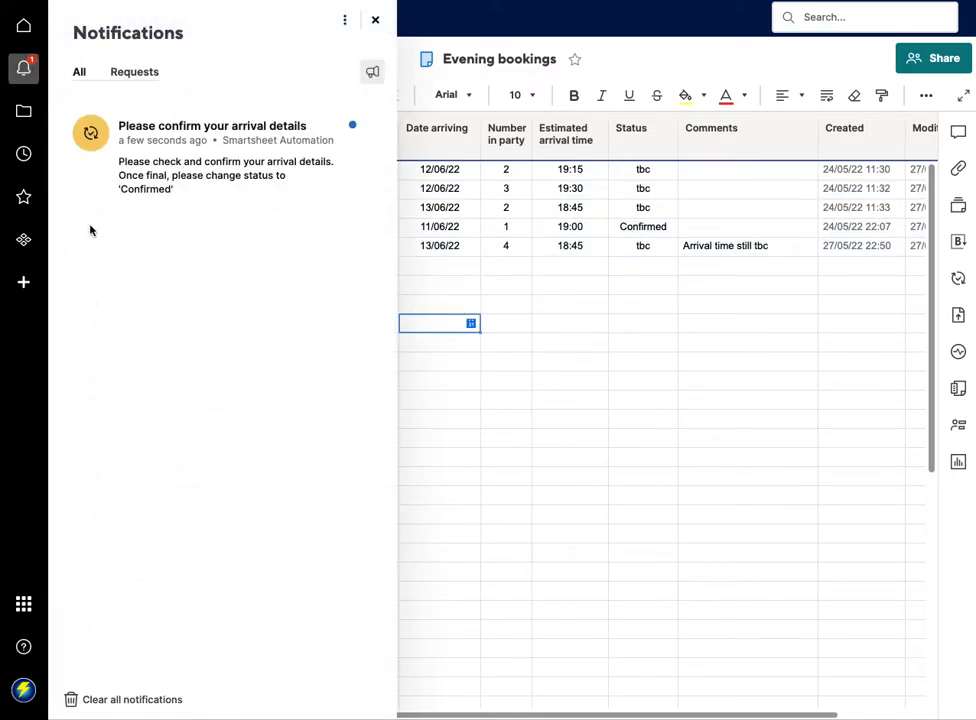
mouse_move(156, 176)
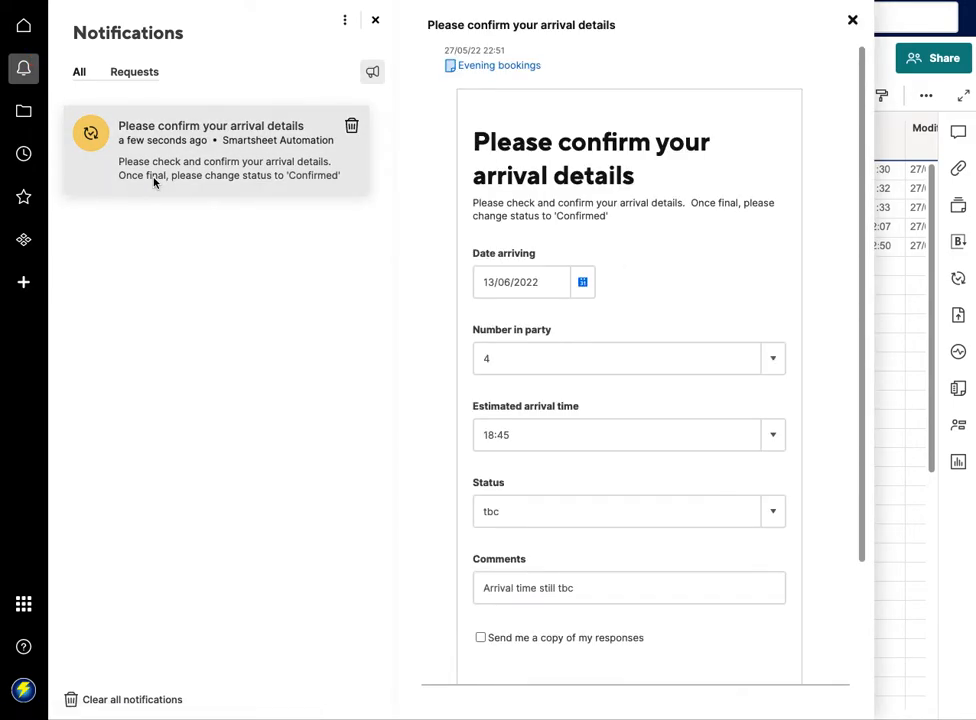
mouse_move(494, 534)
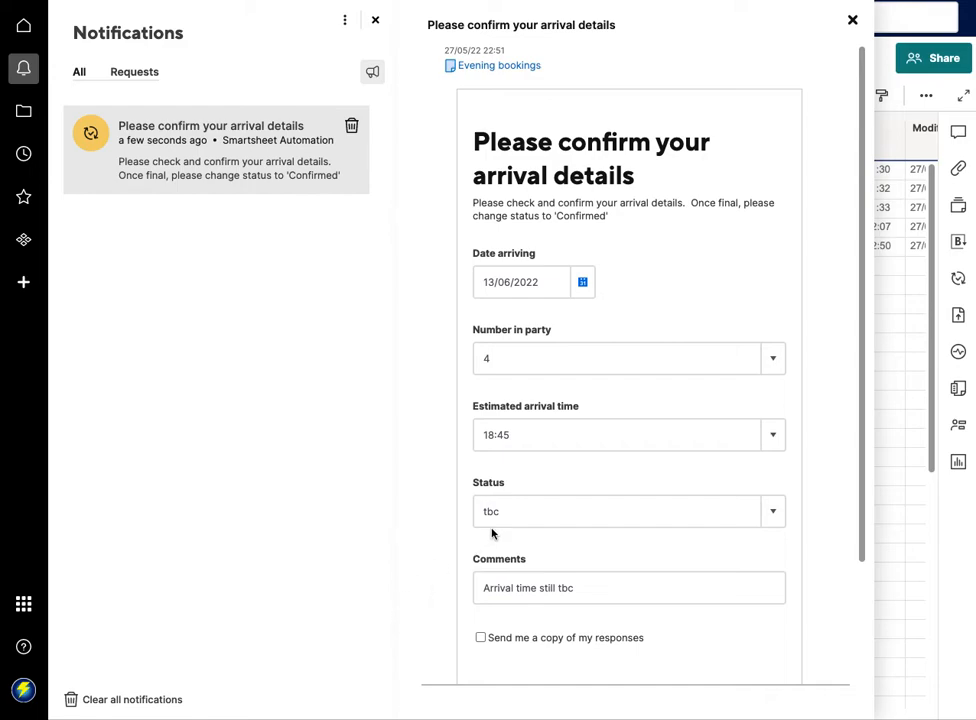
click(620, 434)
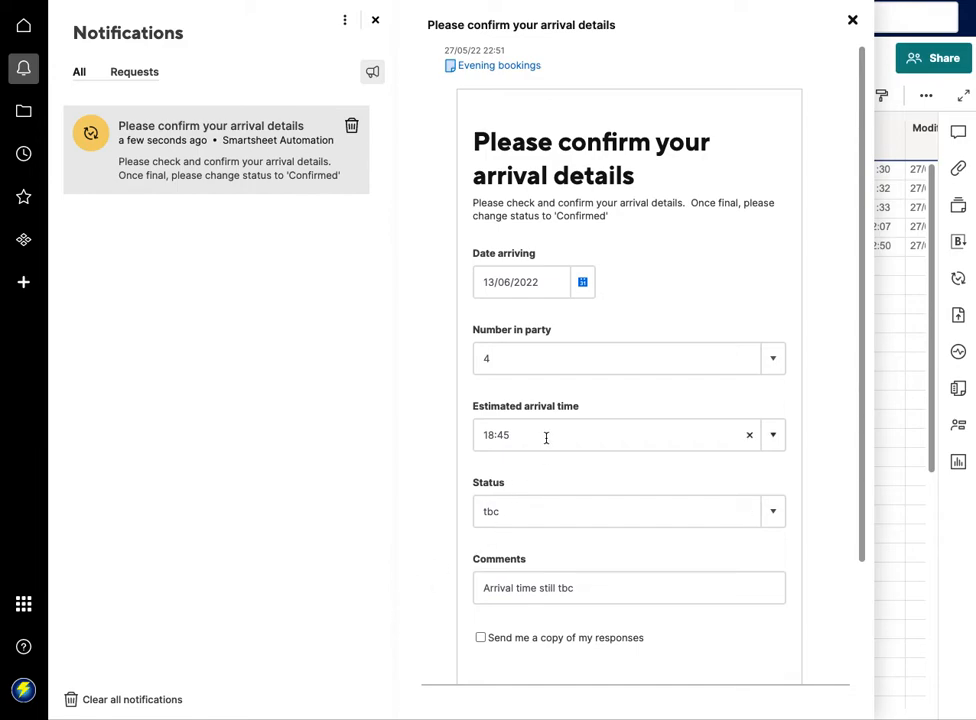
click(772, 434)
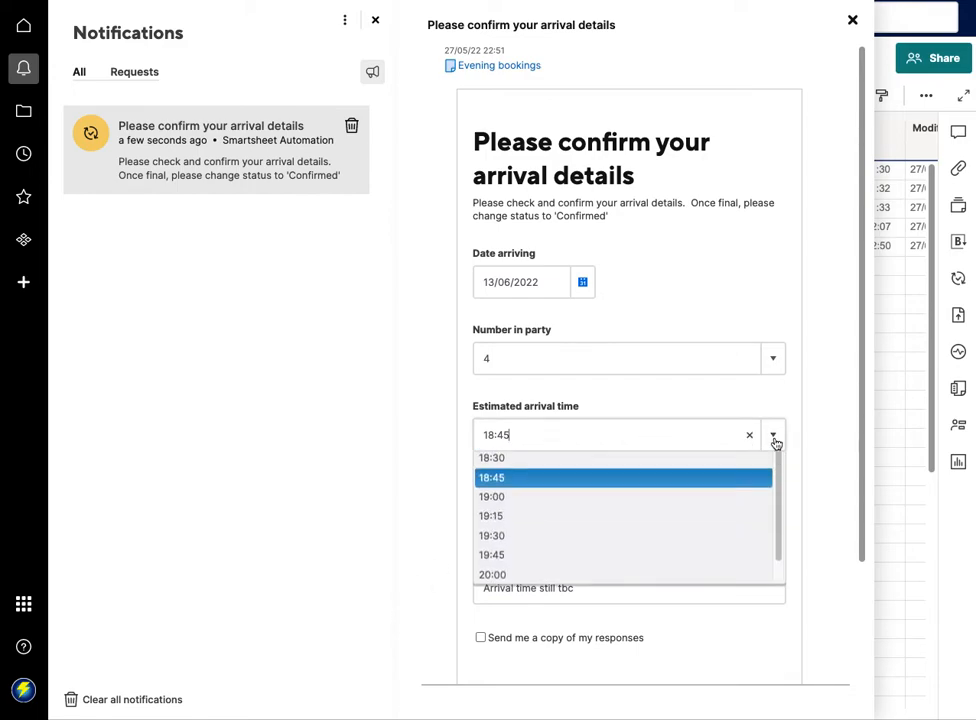
click(492, 496)
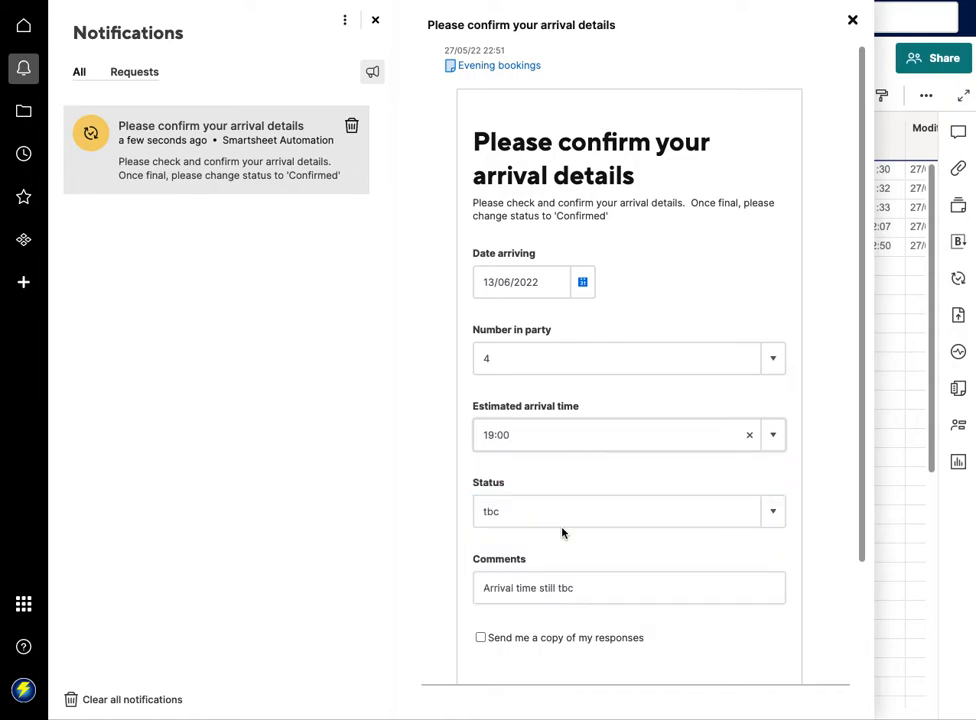
Set Status to Confirmed, submit the update and dismiss the notification
click(610, 512)
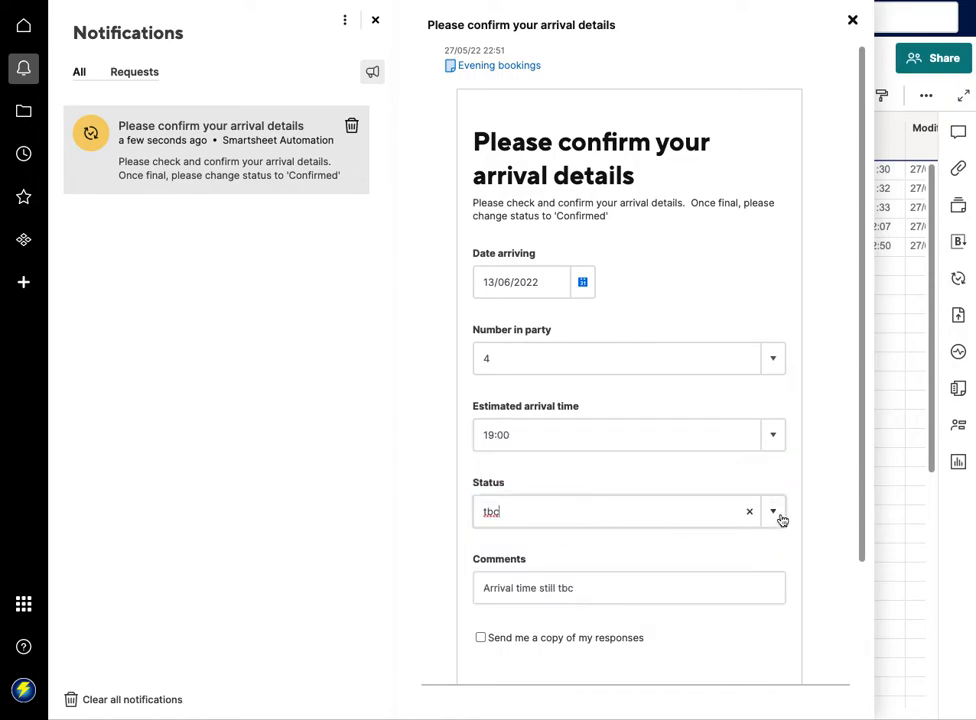
text(Confirmed)
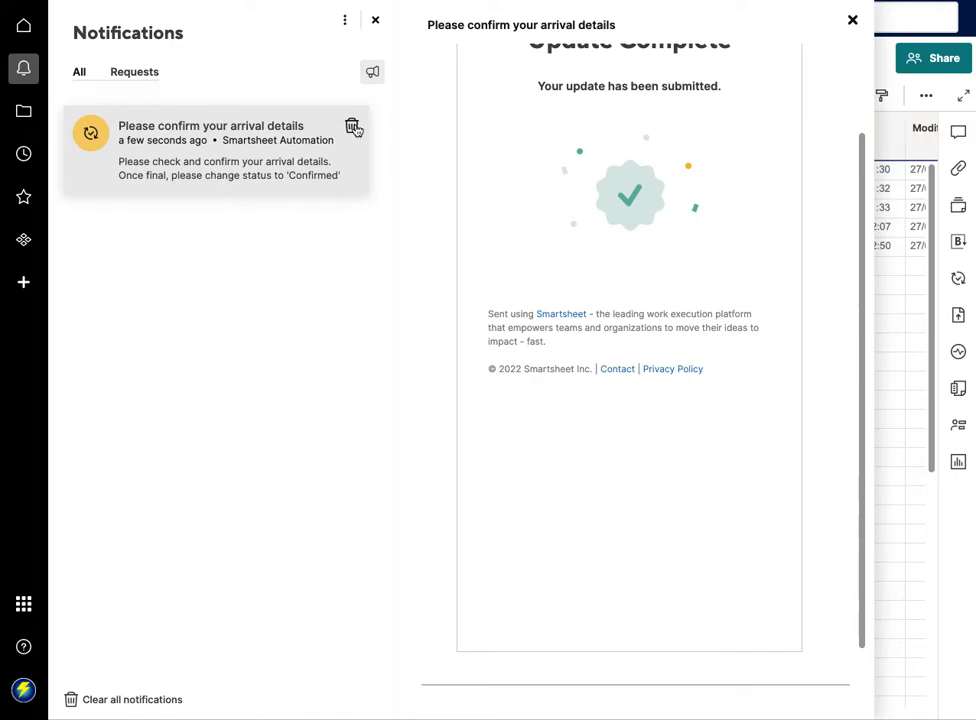
click(850, 20)
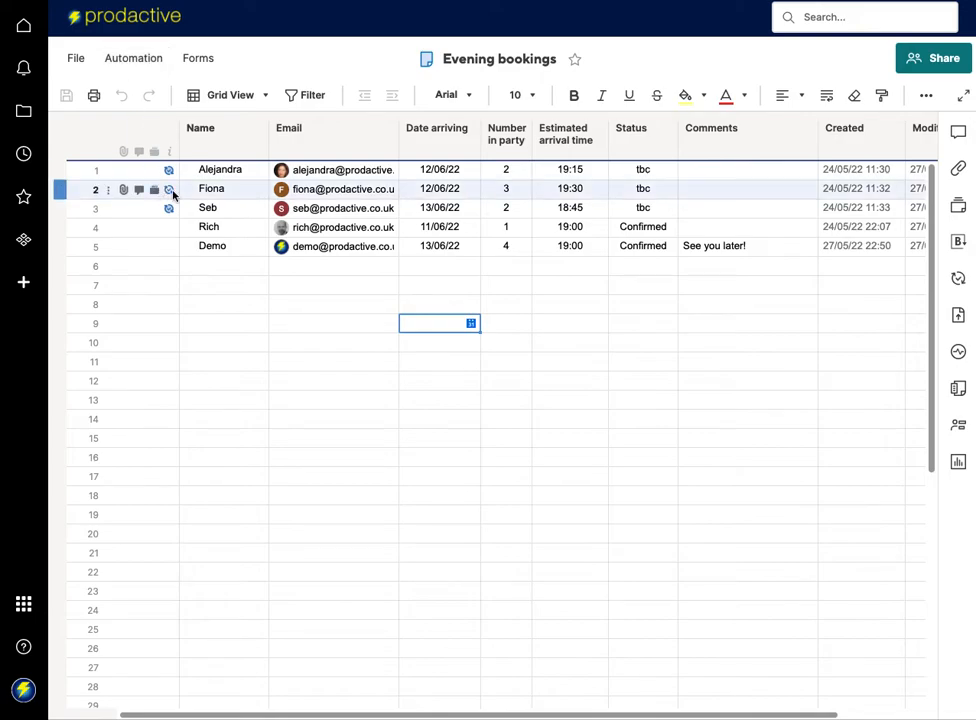
From Forms > Manage Forms, start editing the Arrival details form
click(196, 56)
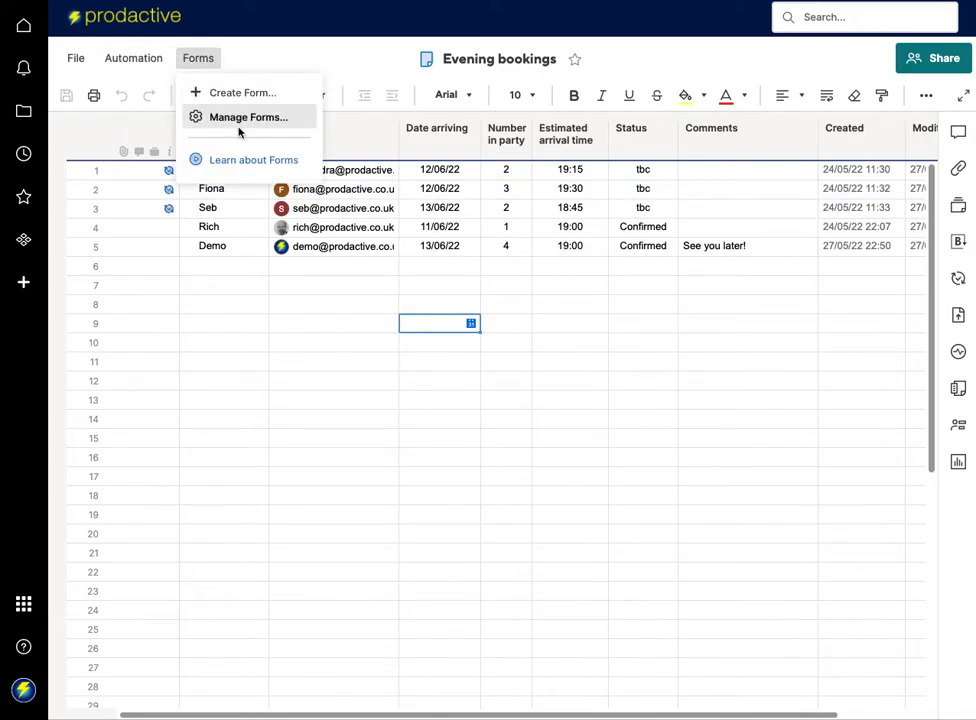
click(248, 116)
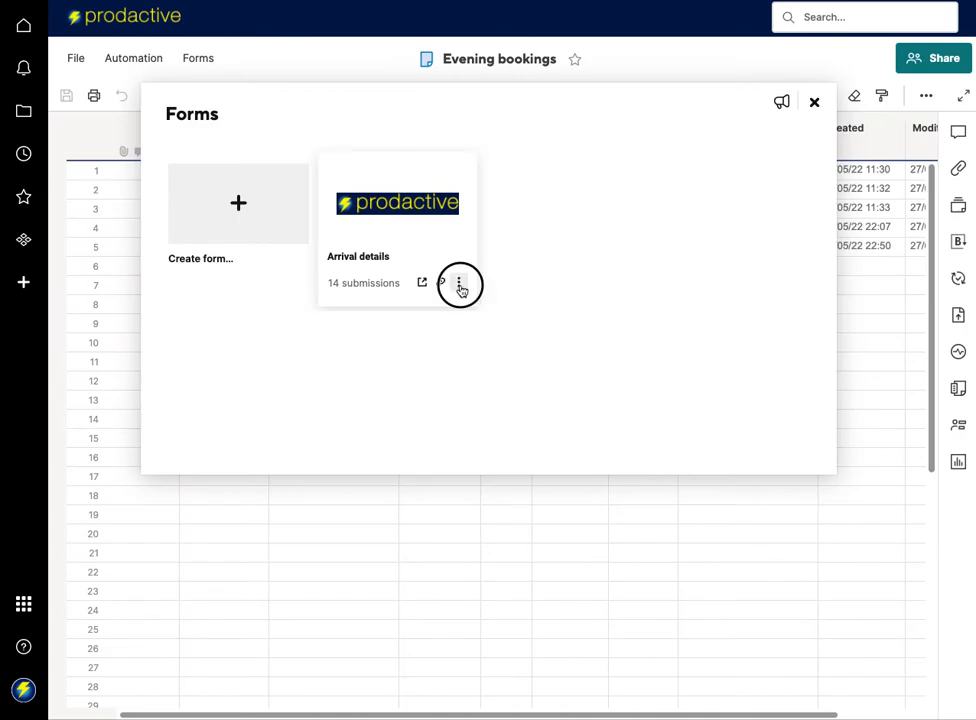
click(460, 282)
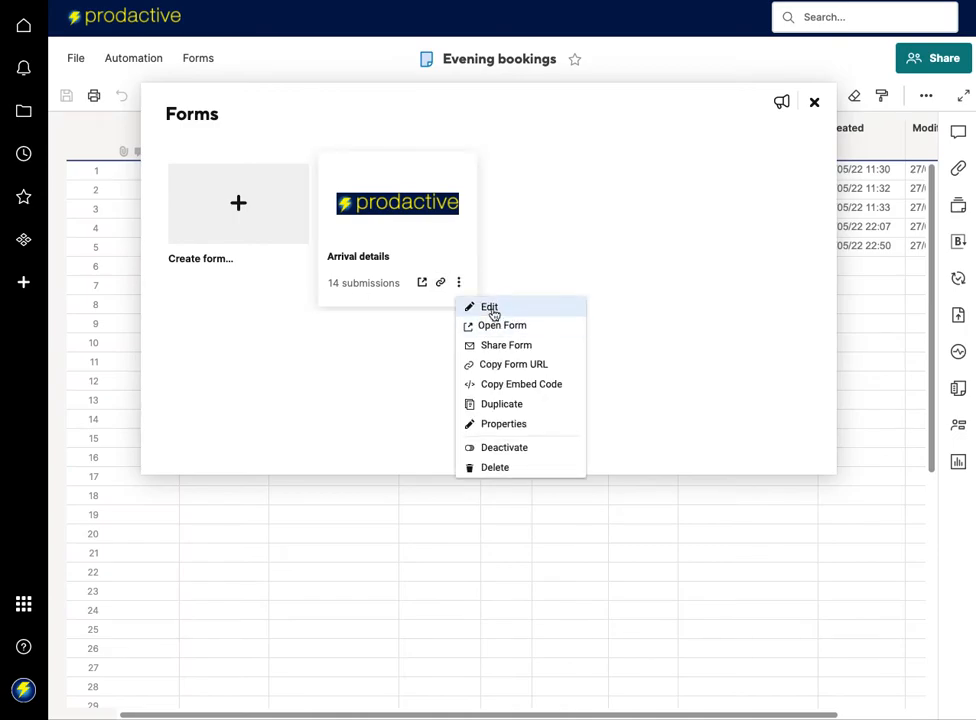
click(488, 308)
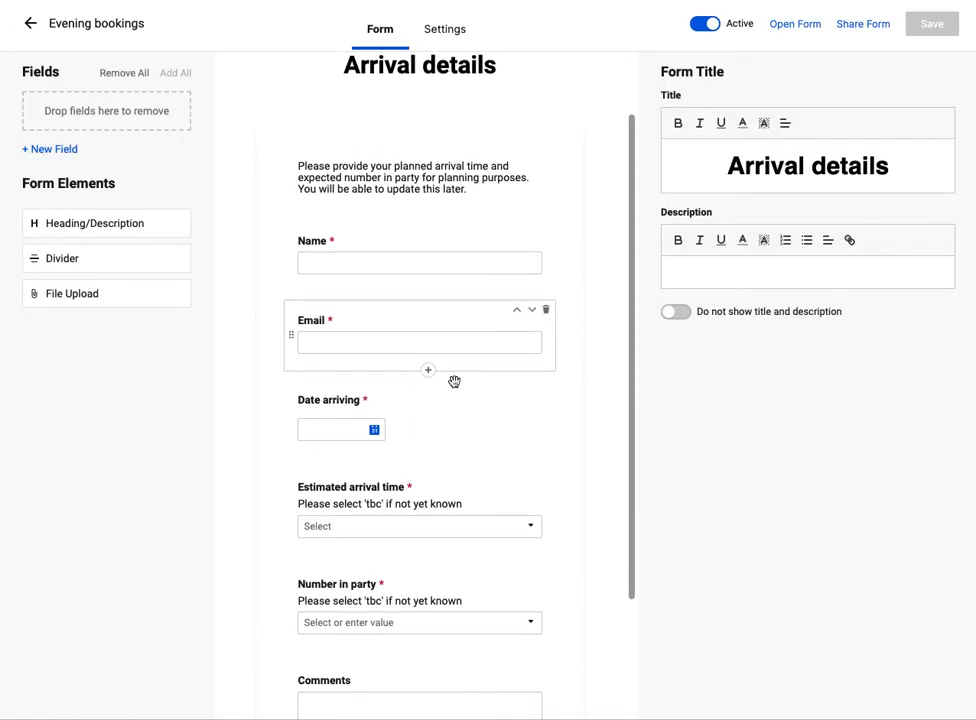
Scroll through the form's questions, then close the forms overview
scroll(down, 3)
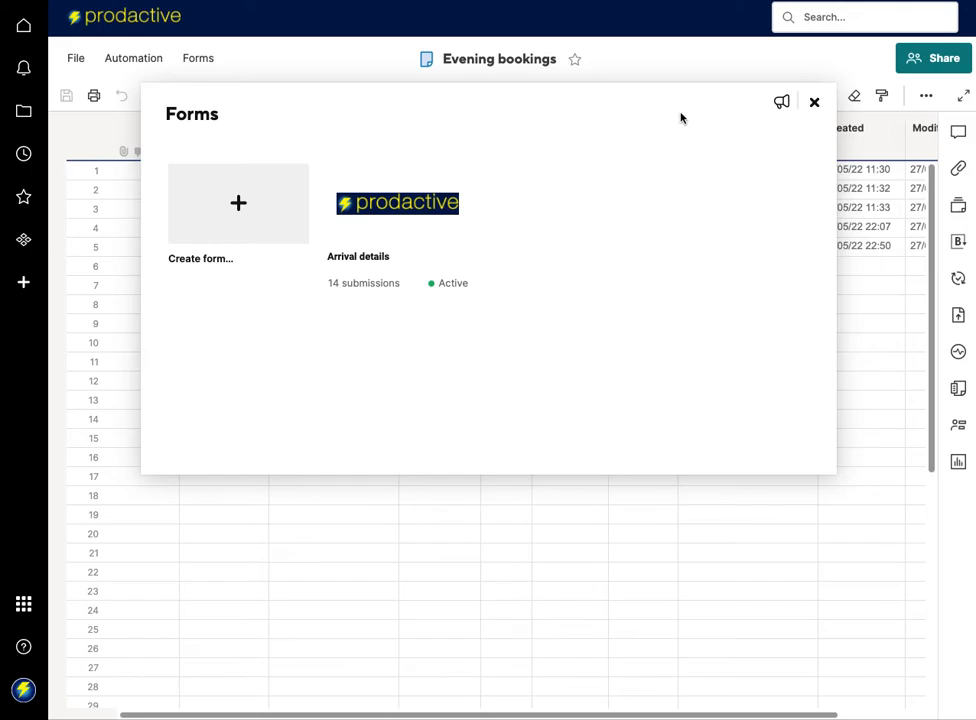
click(812, 104)
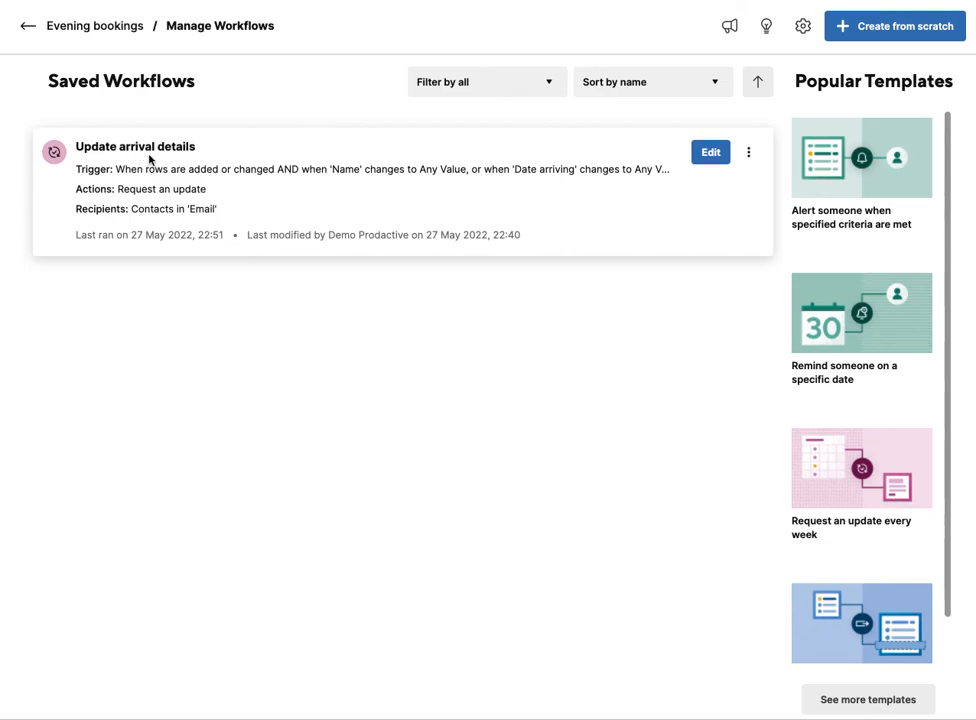
Review the workflow's trigger, Status-not-Confirmed condition and Request an update block
click(710, 152)
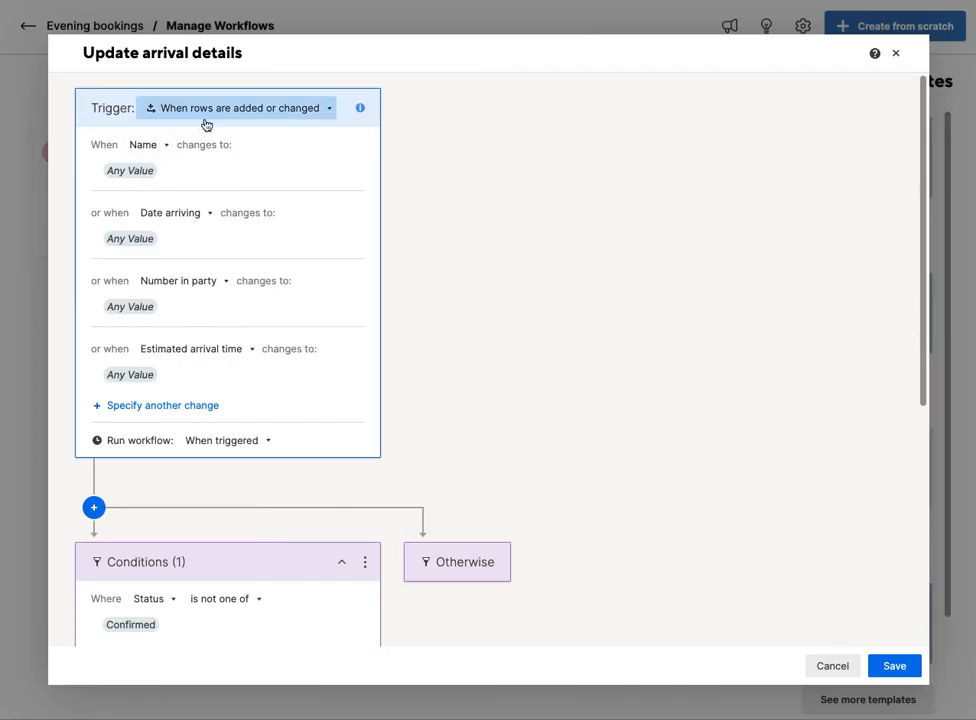
mouse_move(180, 258)
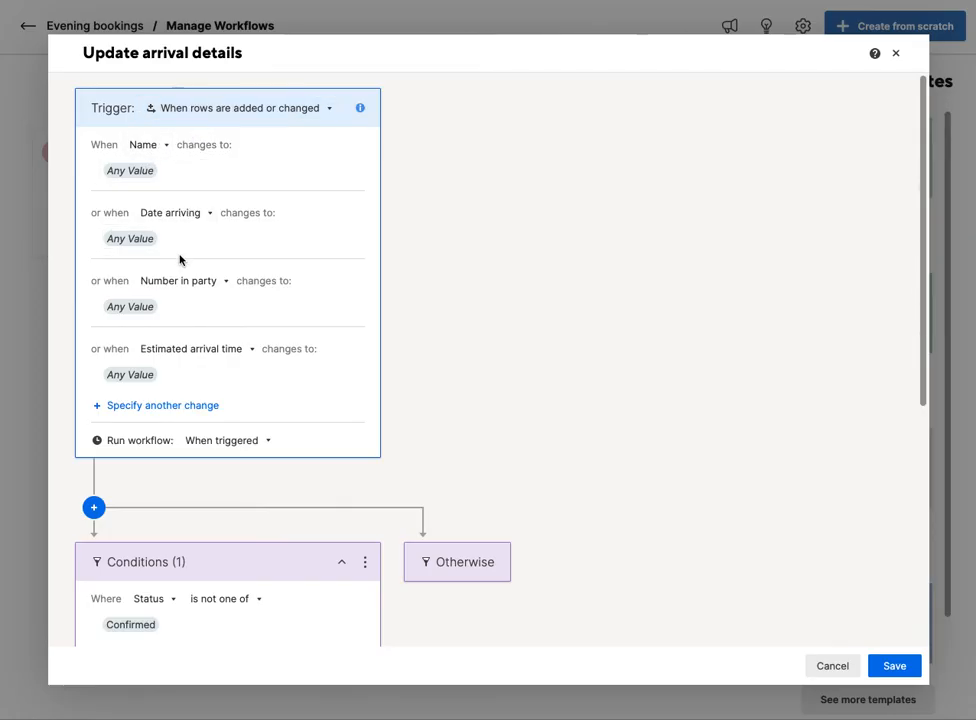
scroll(down, 3)
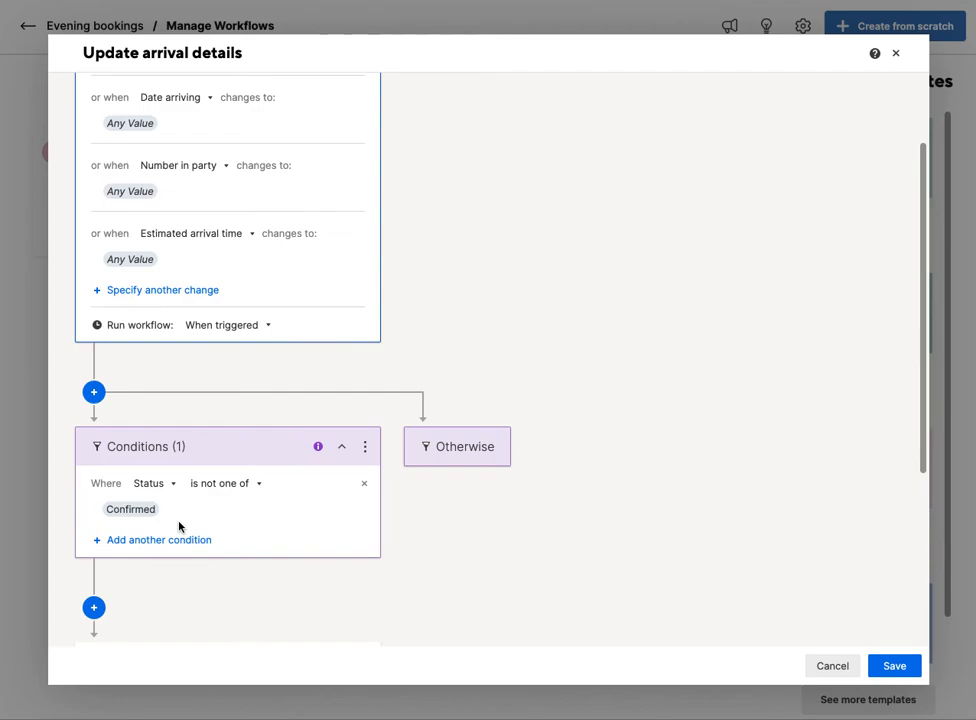
scroll(down, 3)
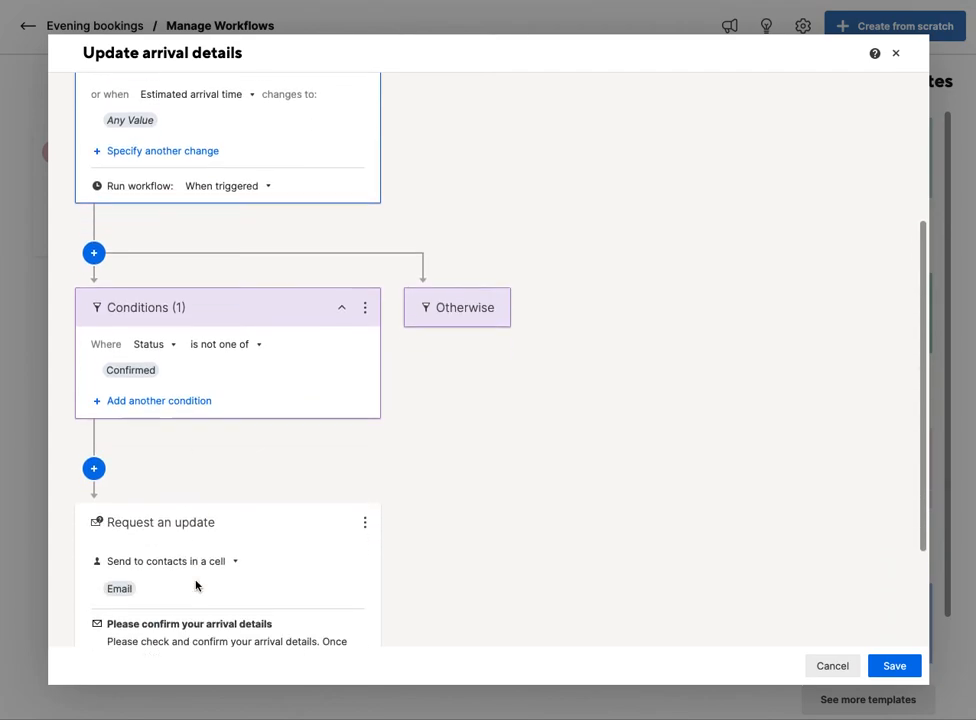
scroll(down, 3)
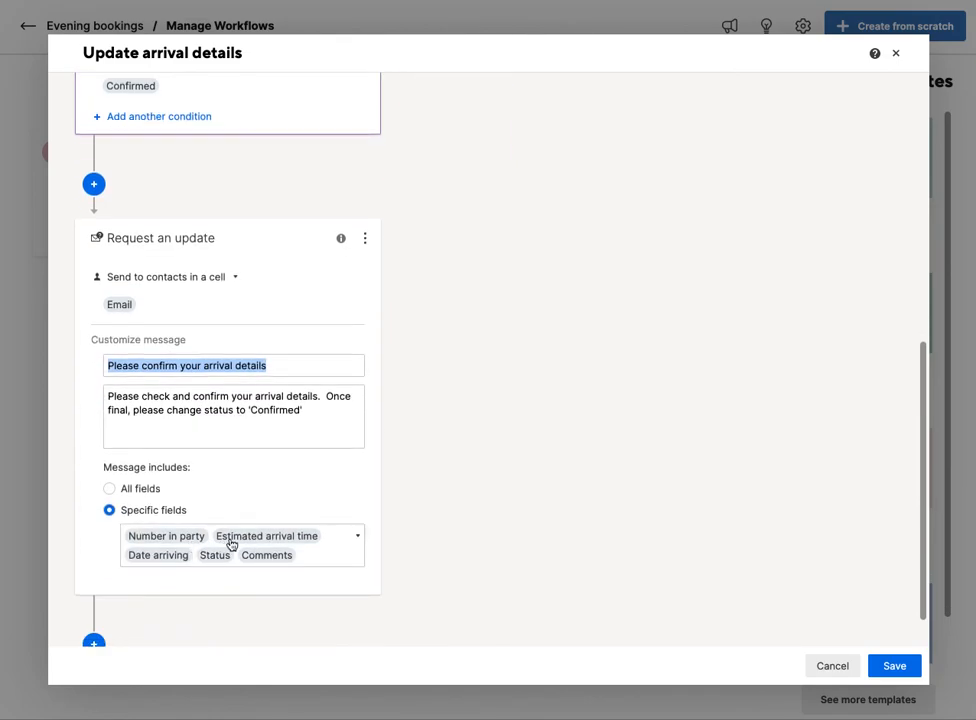
mouse_move(340, 560)
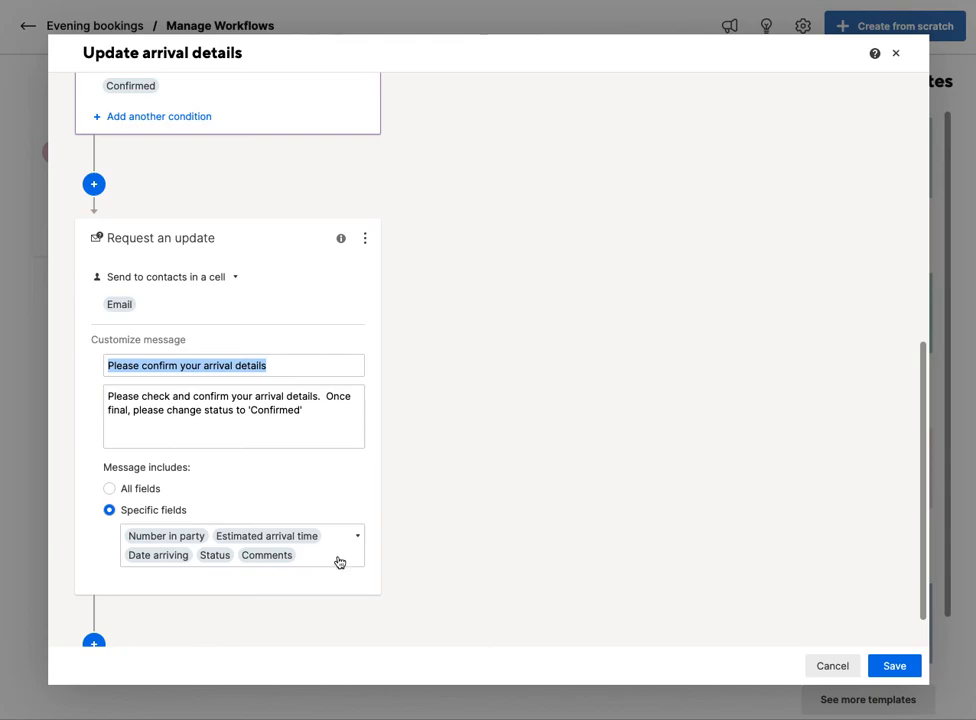